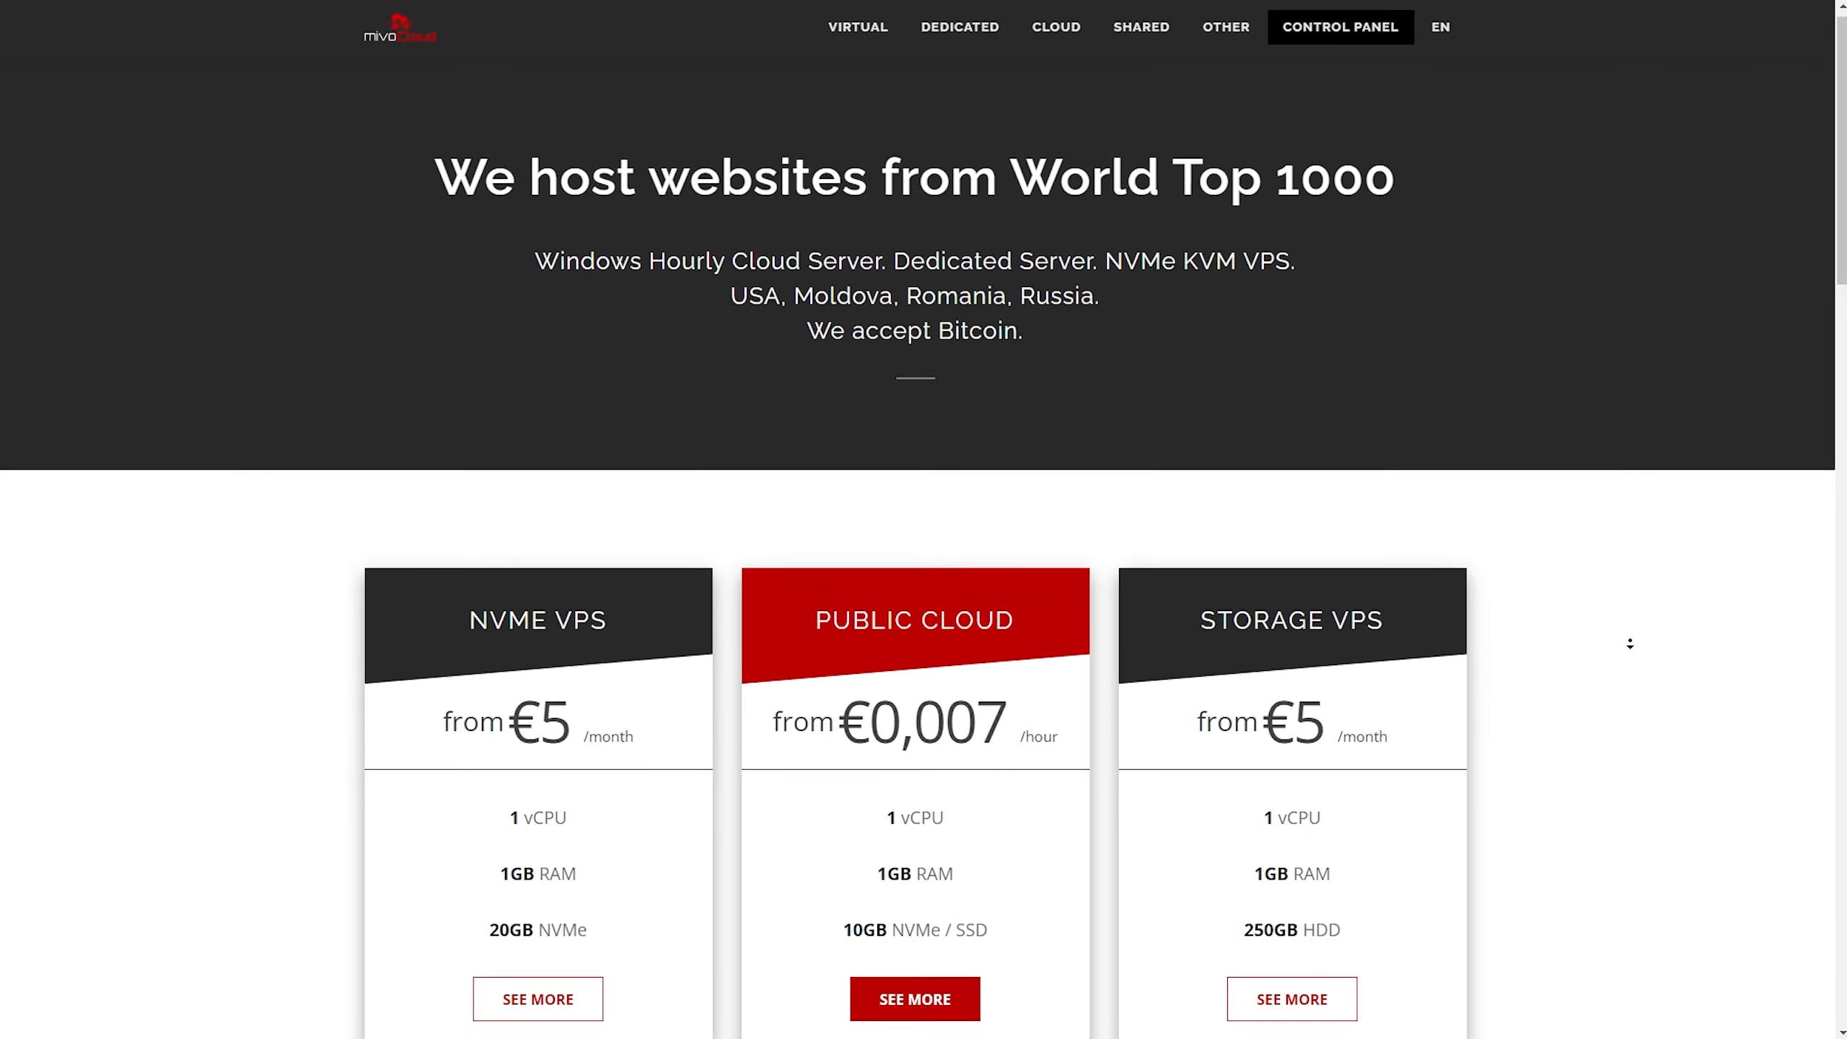
- Scroll the MivoCloud homepage down to the hosting plan cards, NVMe VPS through Dedicated Server
scroll("down", 3)
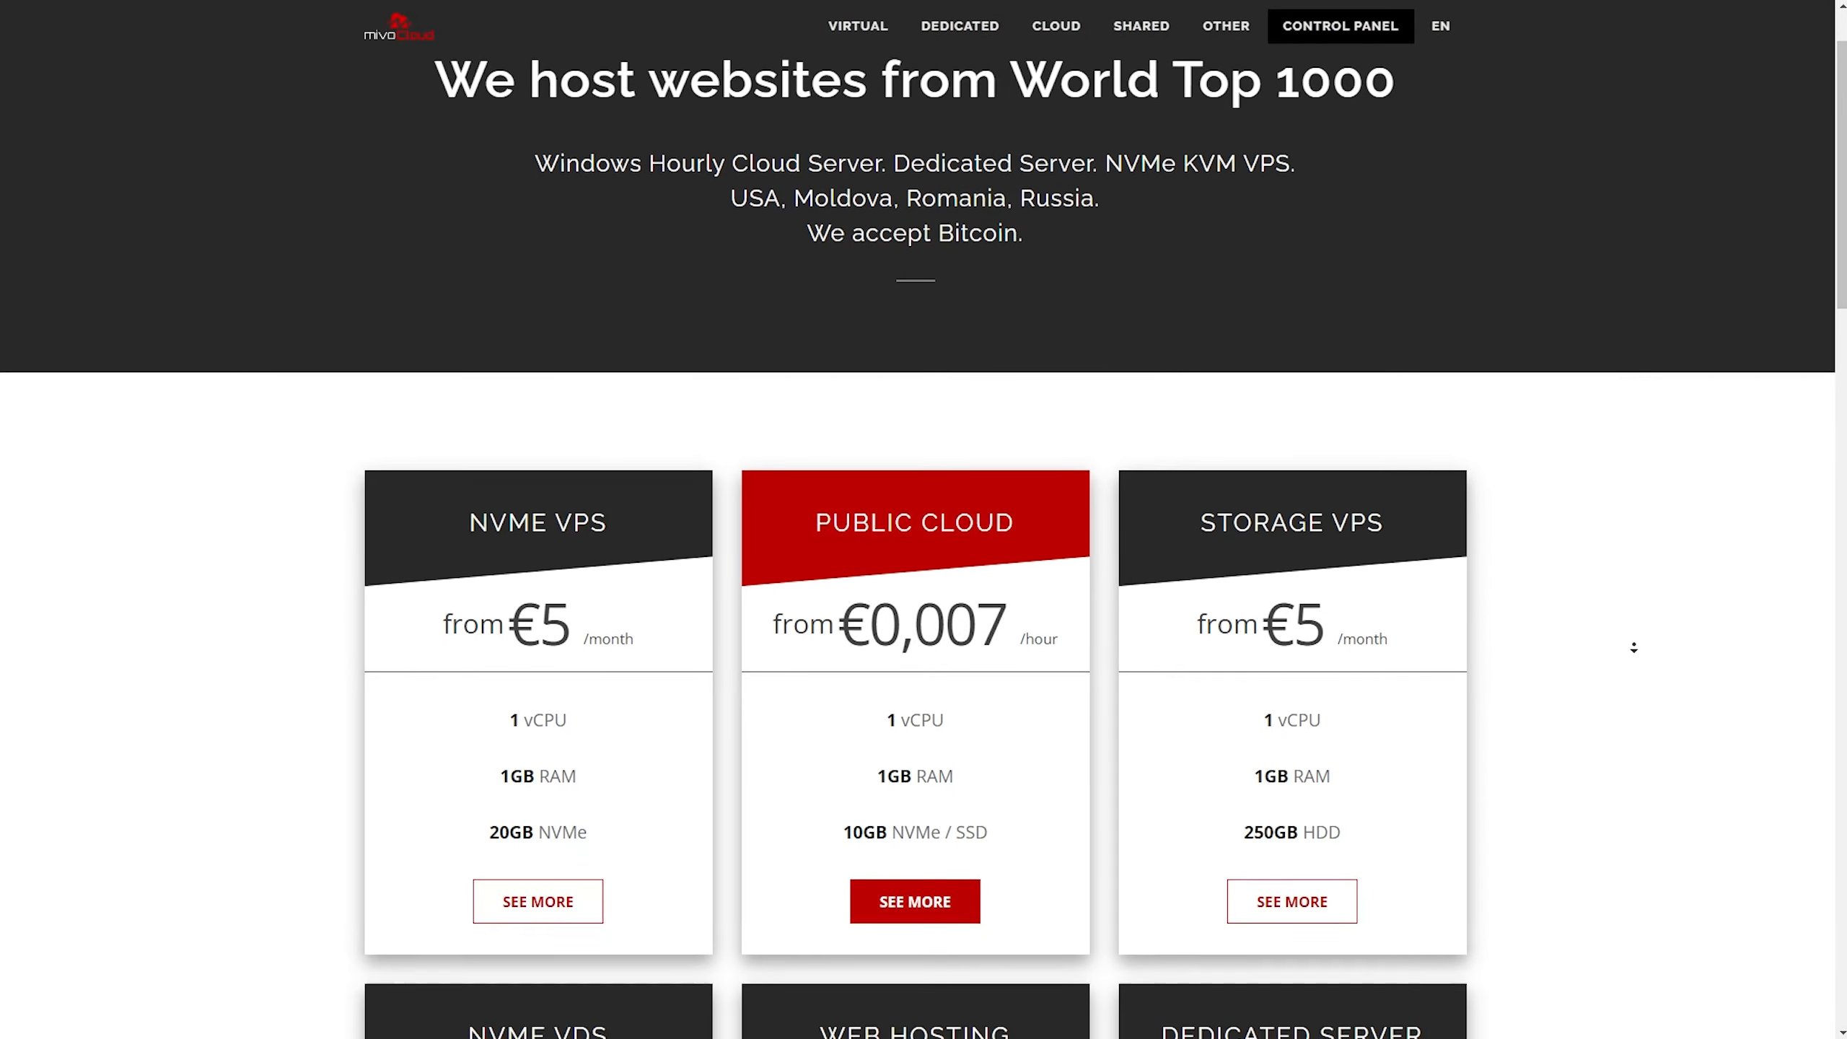
scroll("down", 3)
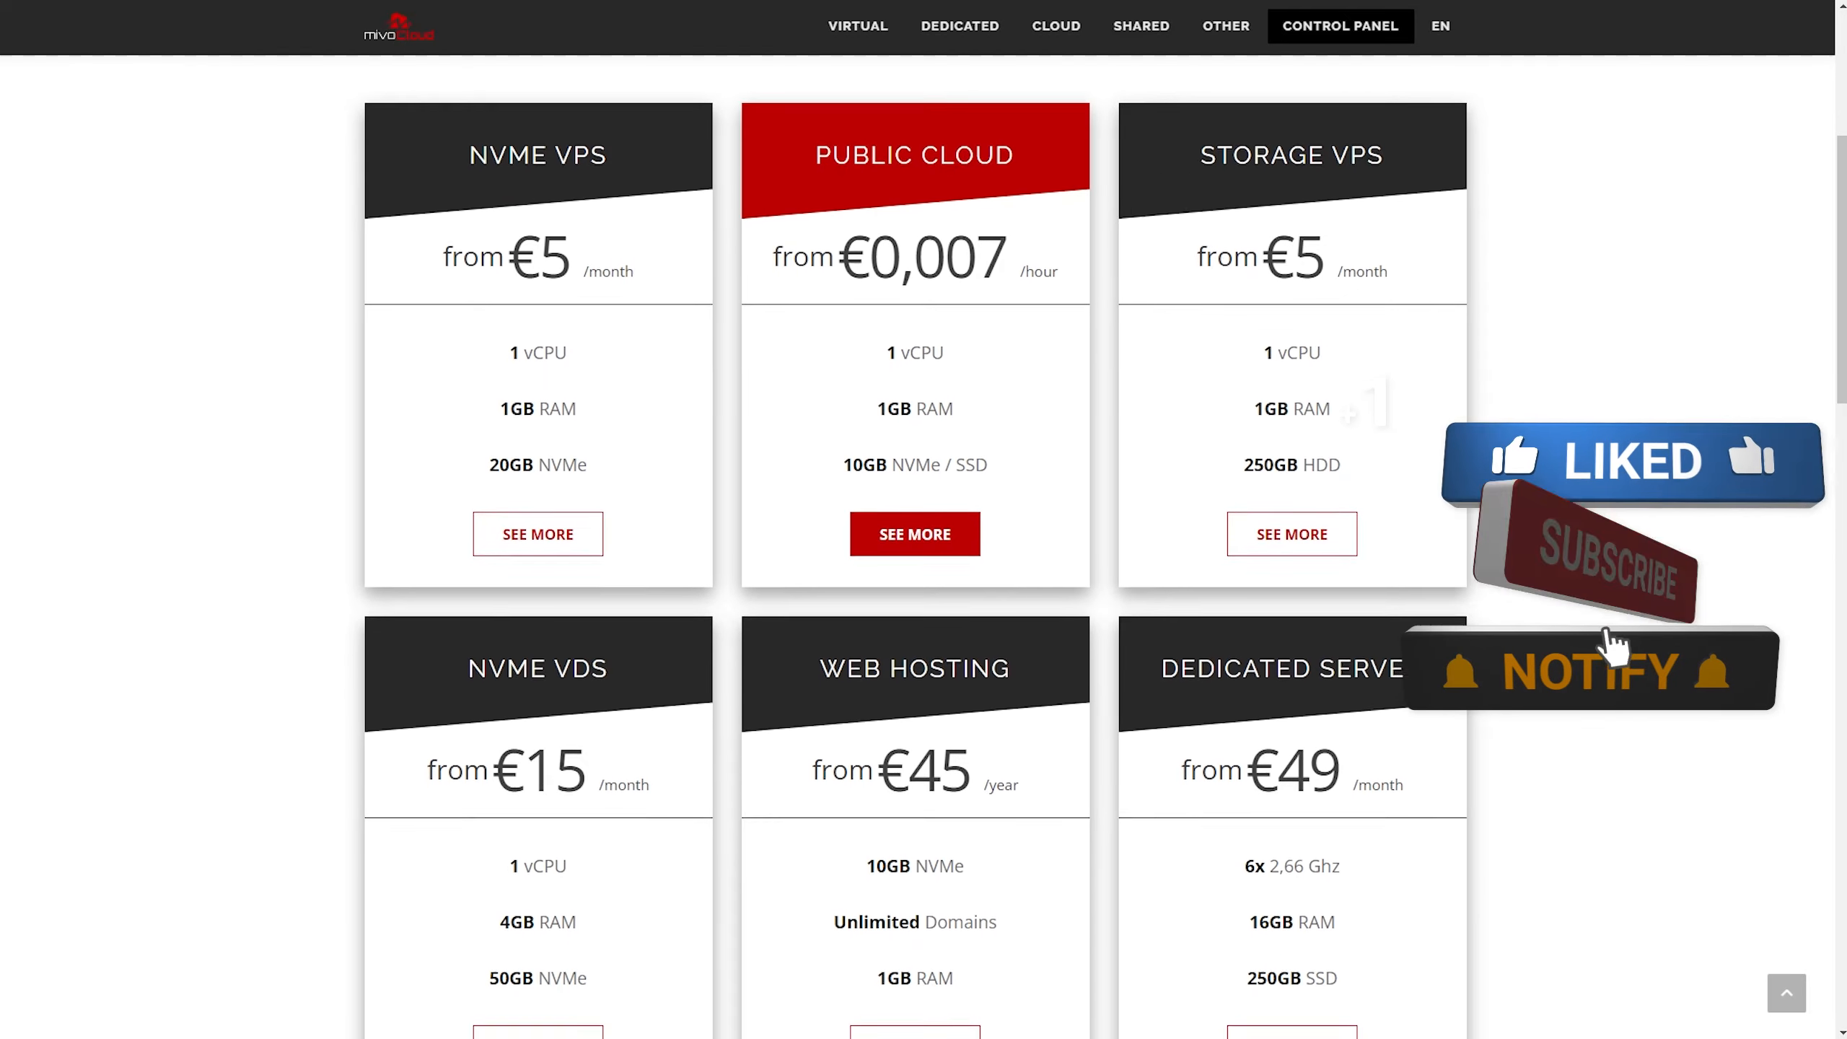
left_click(1585, 562)
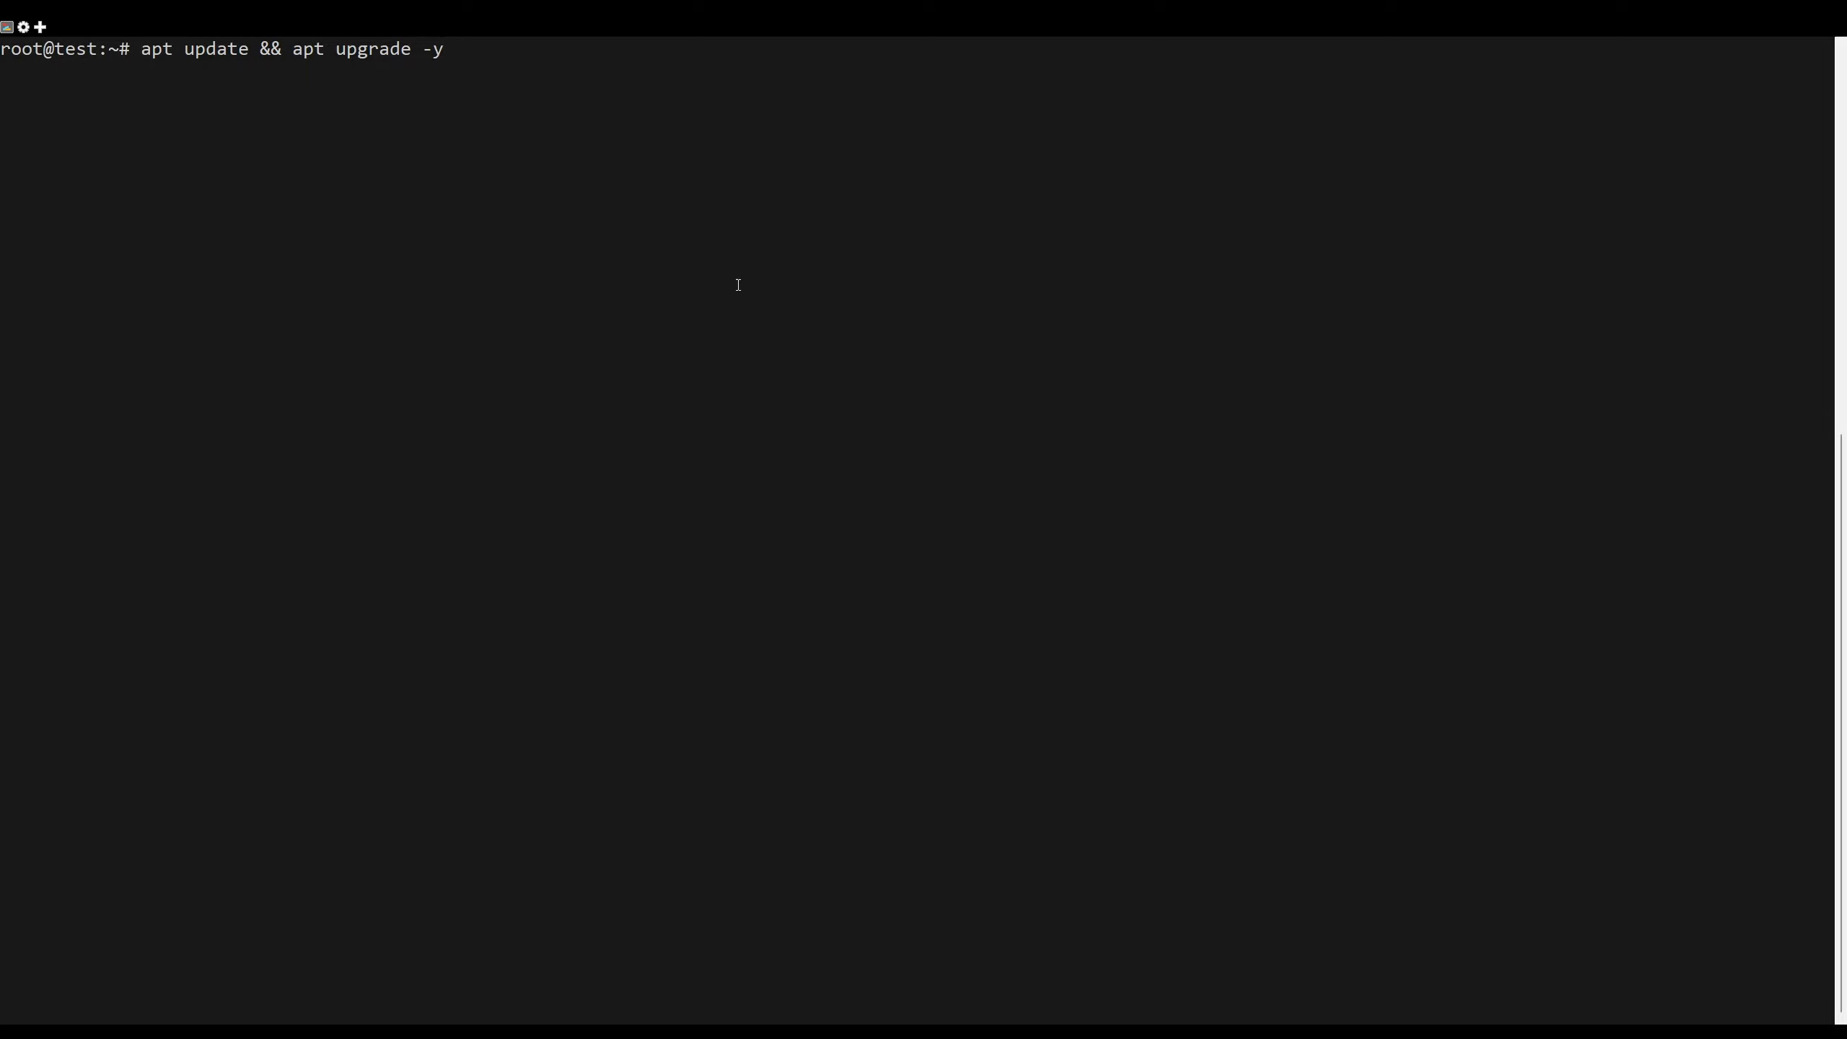
- Run 'apt update && apt upgrade -y' to refresh package lists and upgrade all packages
key("Return")
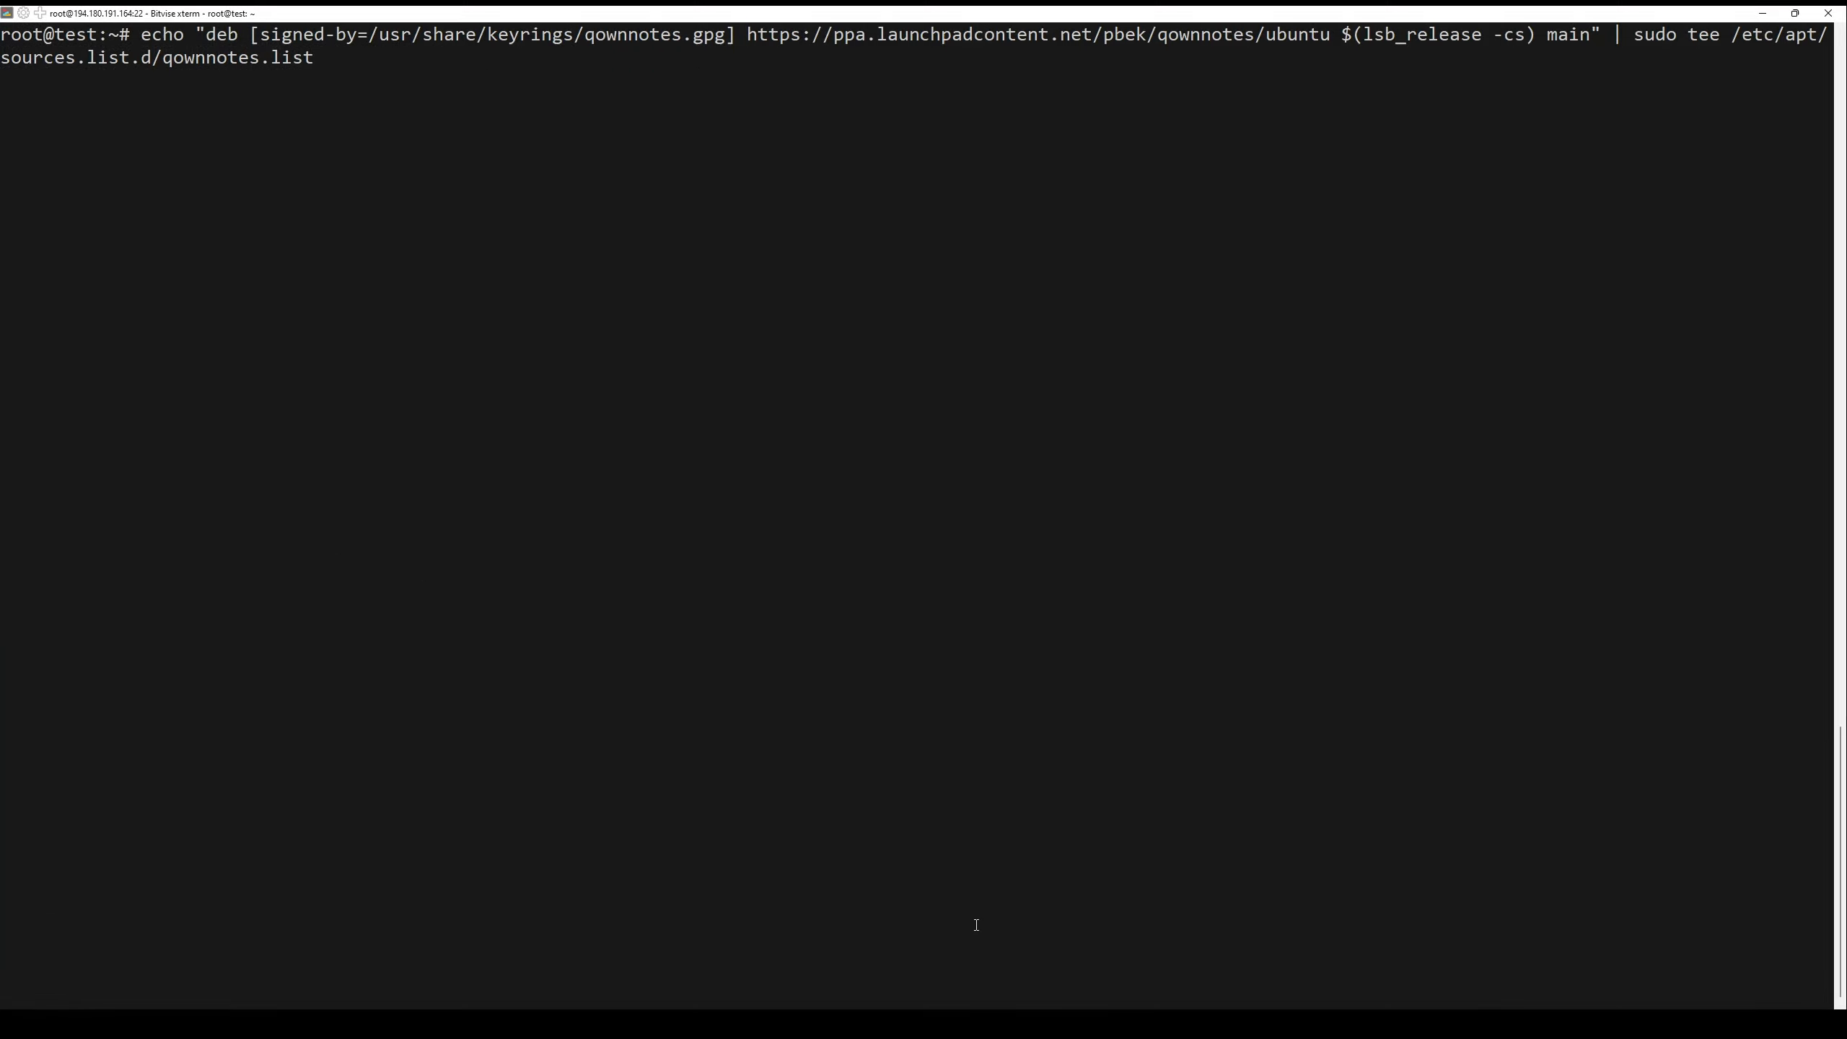
mouse_move(992, 971)
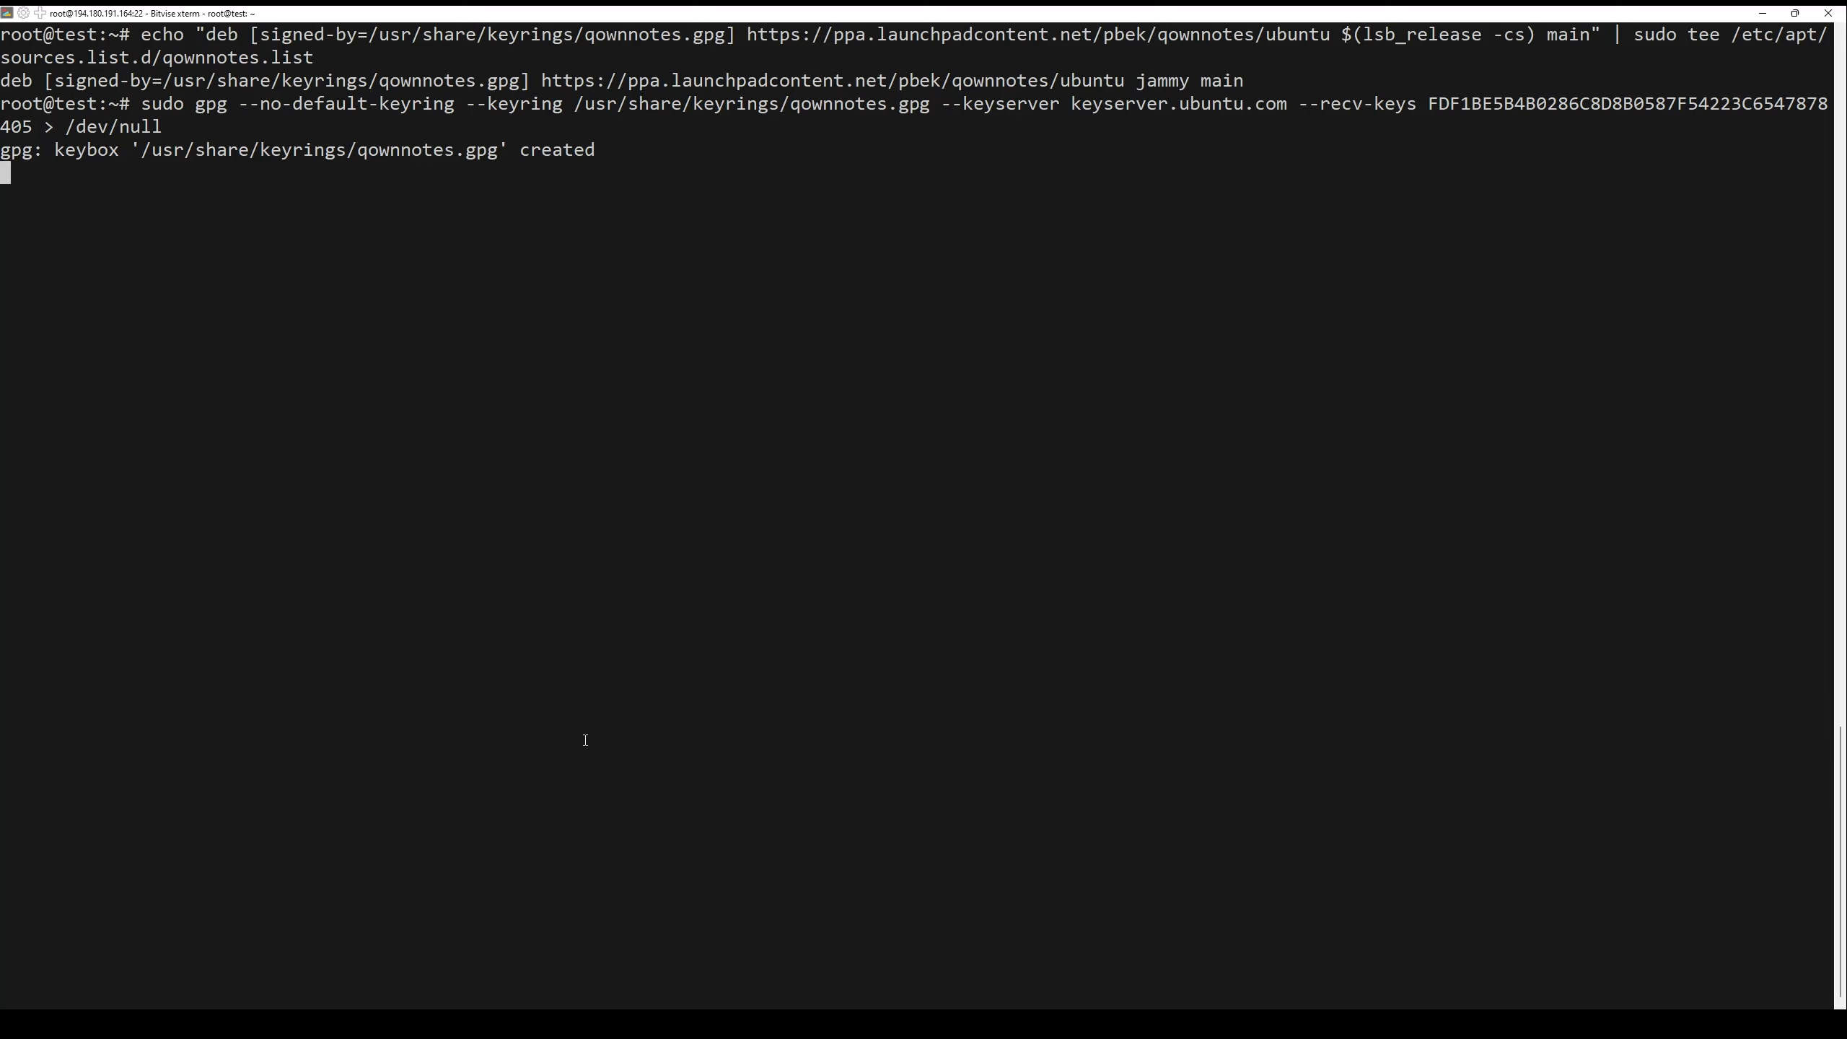
- Import the QOwnNotes PPA Launchpad signing key into the qownnotes keyring with gpg --recv-keys
key("Return")
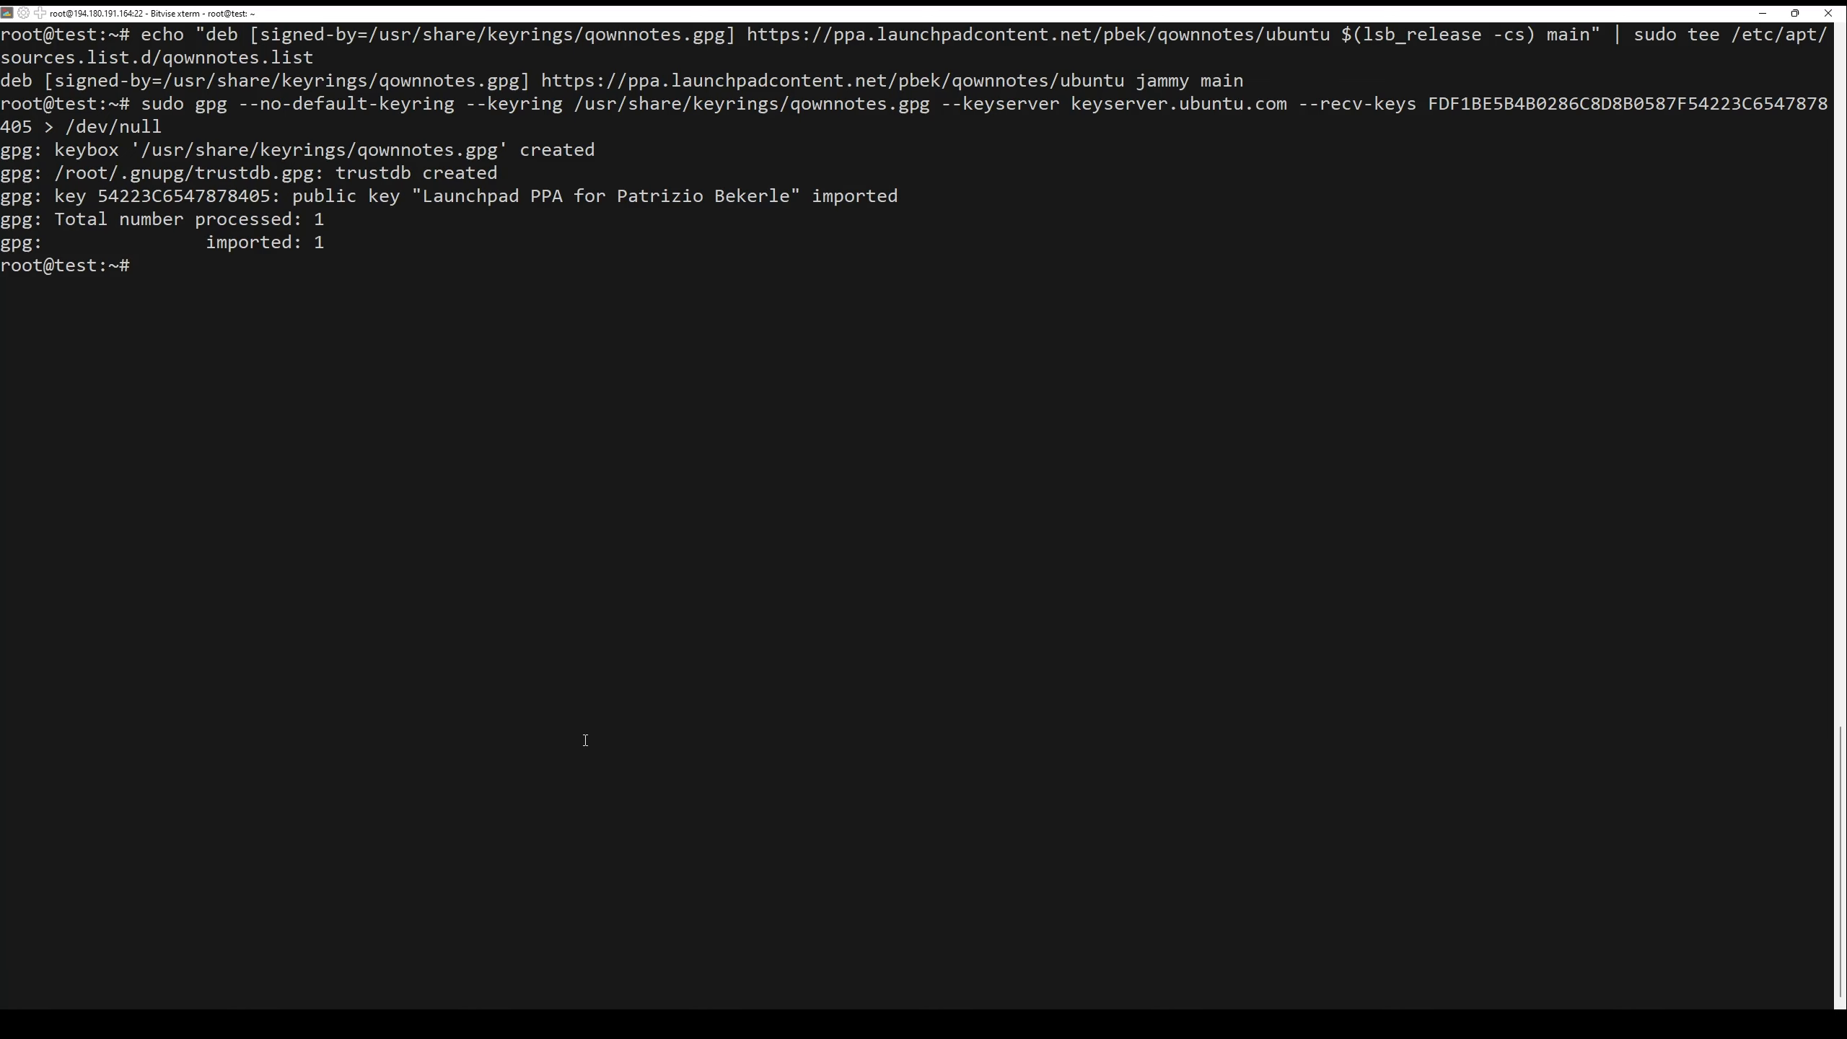
type("apt update -y")
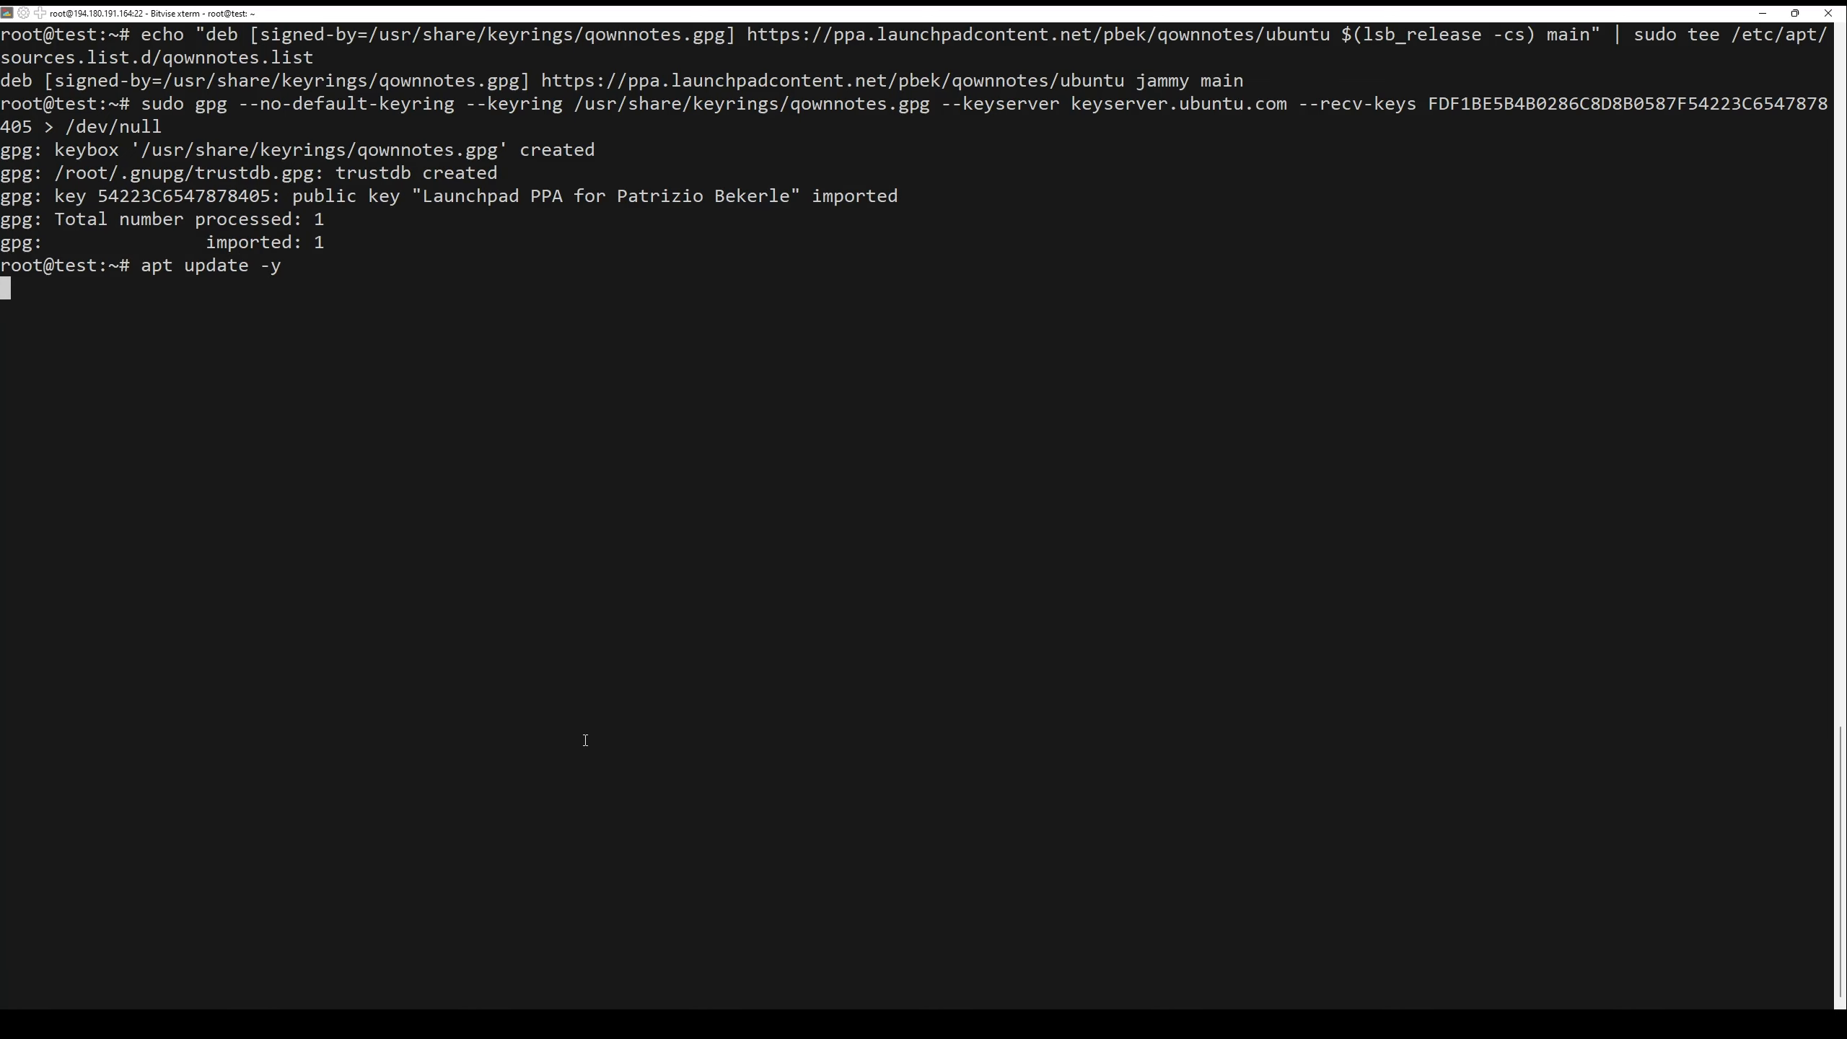
- Run 'apt update -y' and install QOwnNotes 24.7.2 with its Qt libraries from the PPA
key("Return")
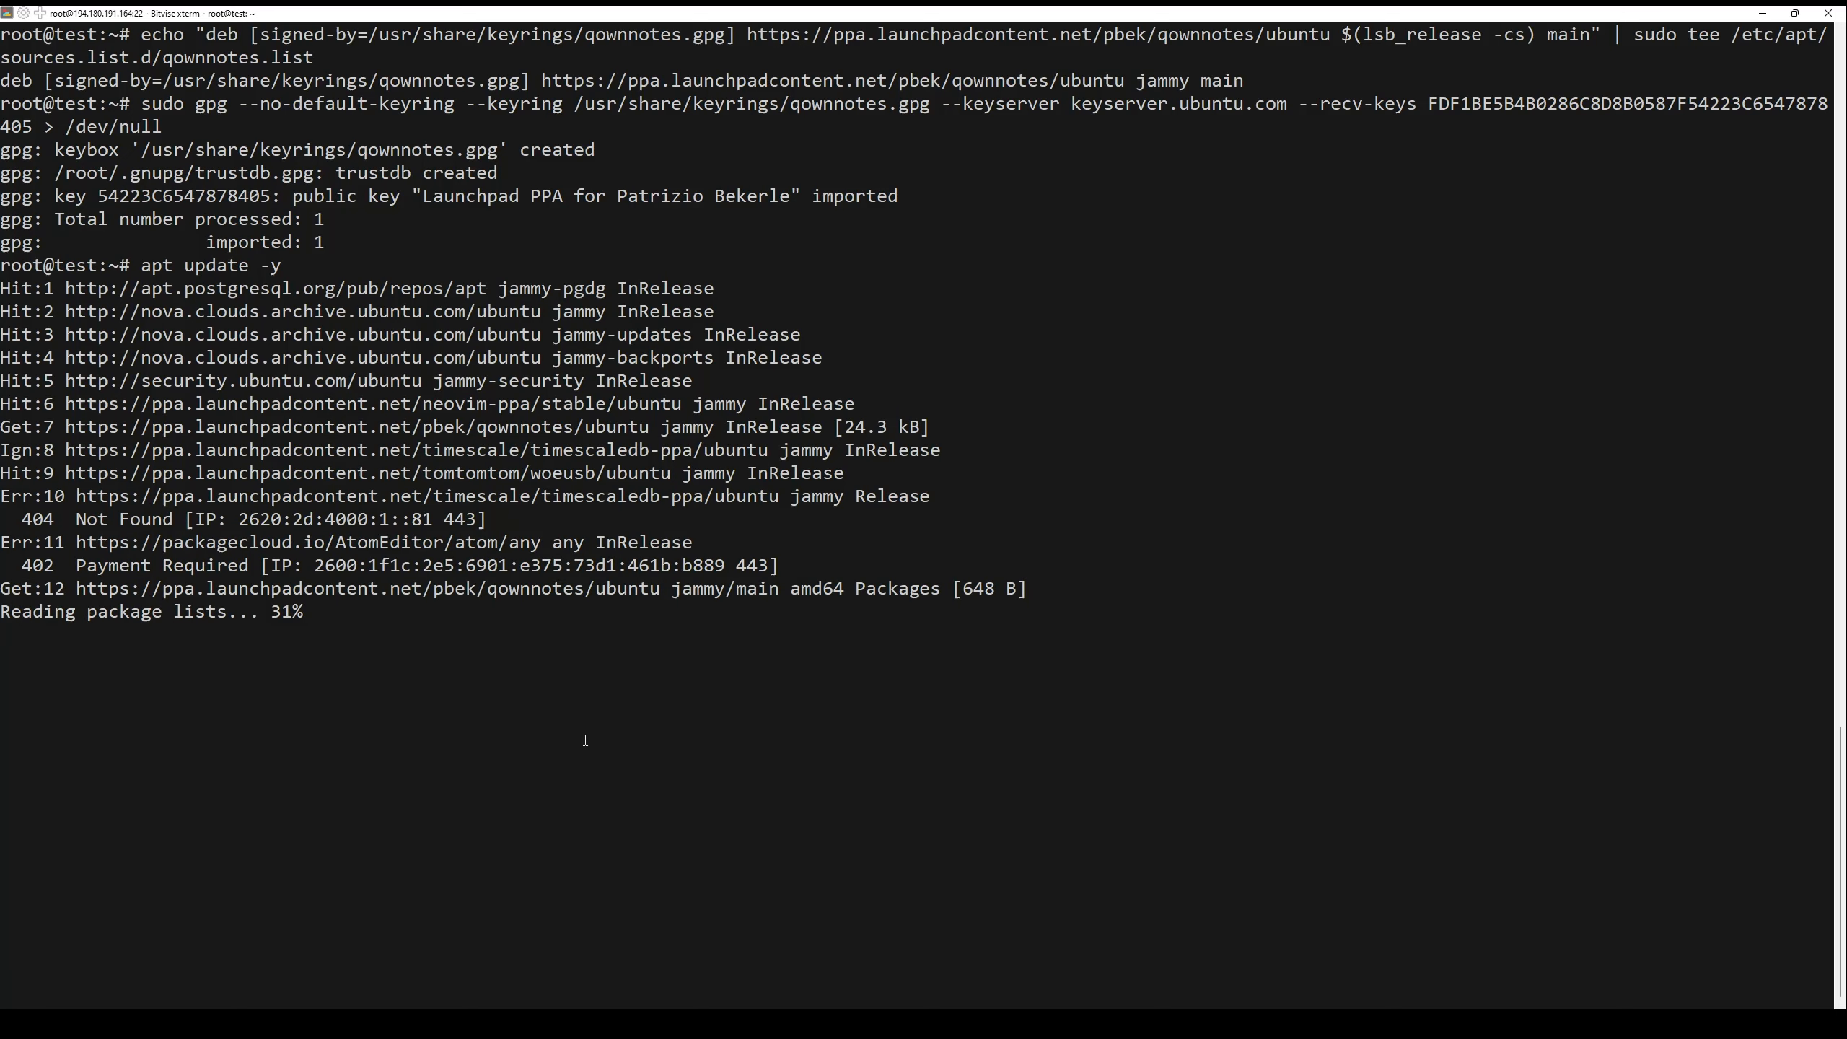
type("clear")
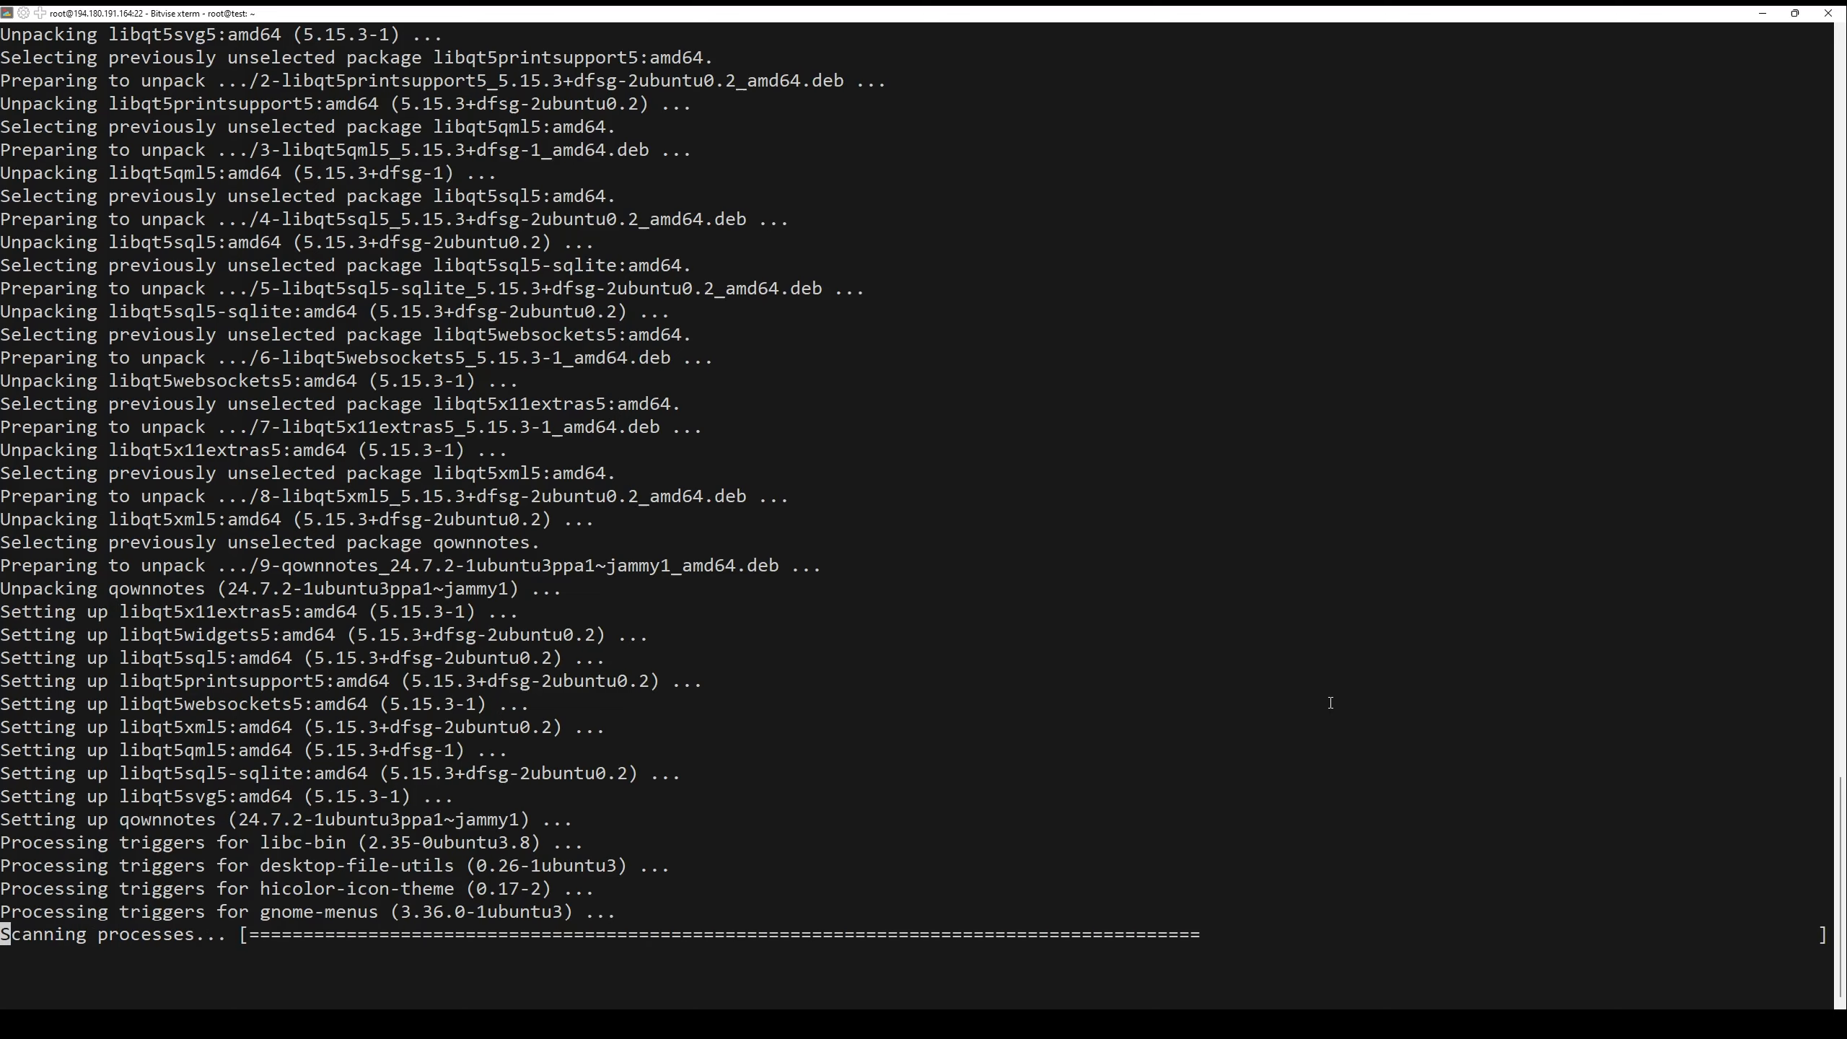
scroll("down", 3)
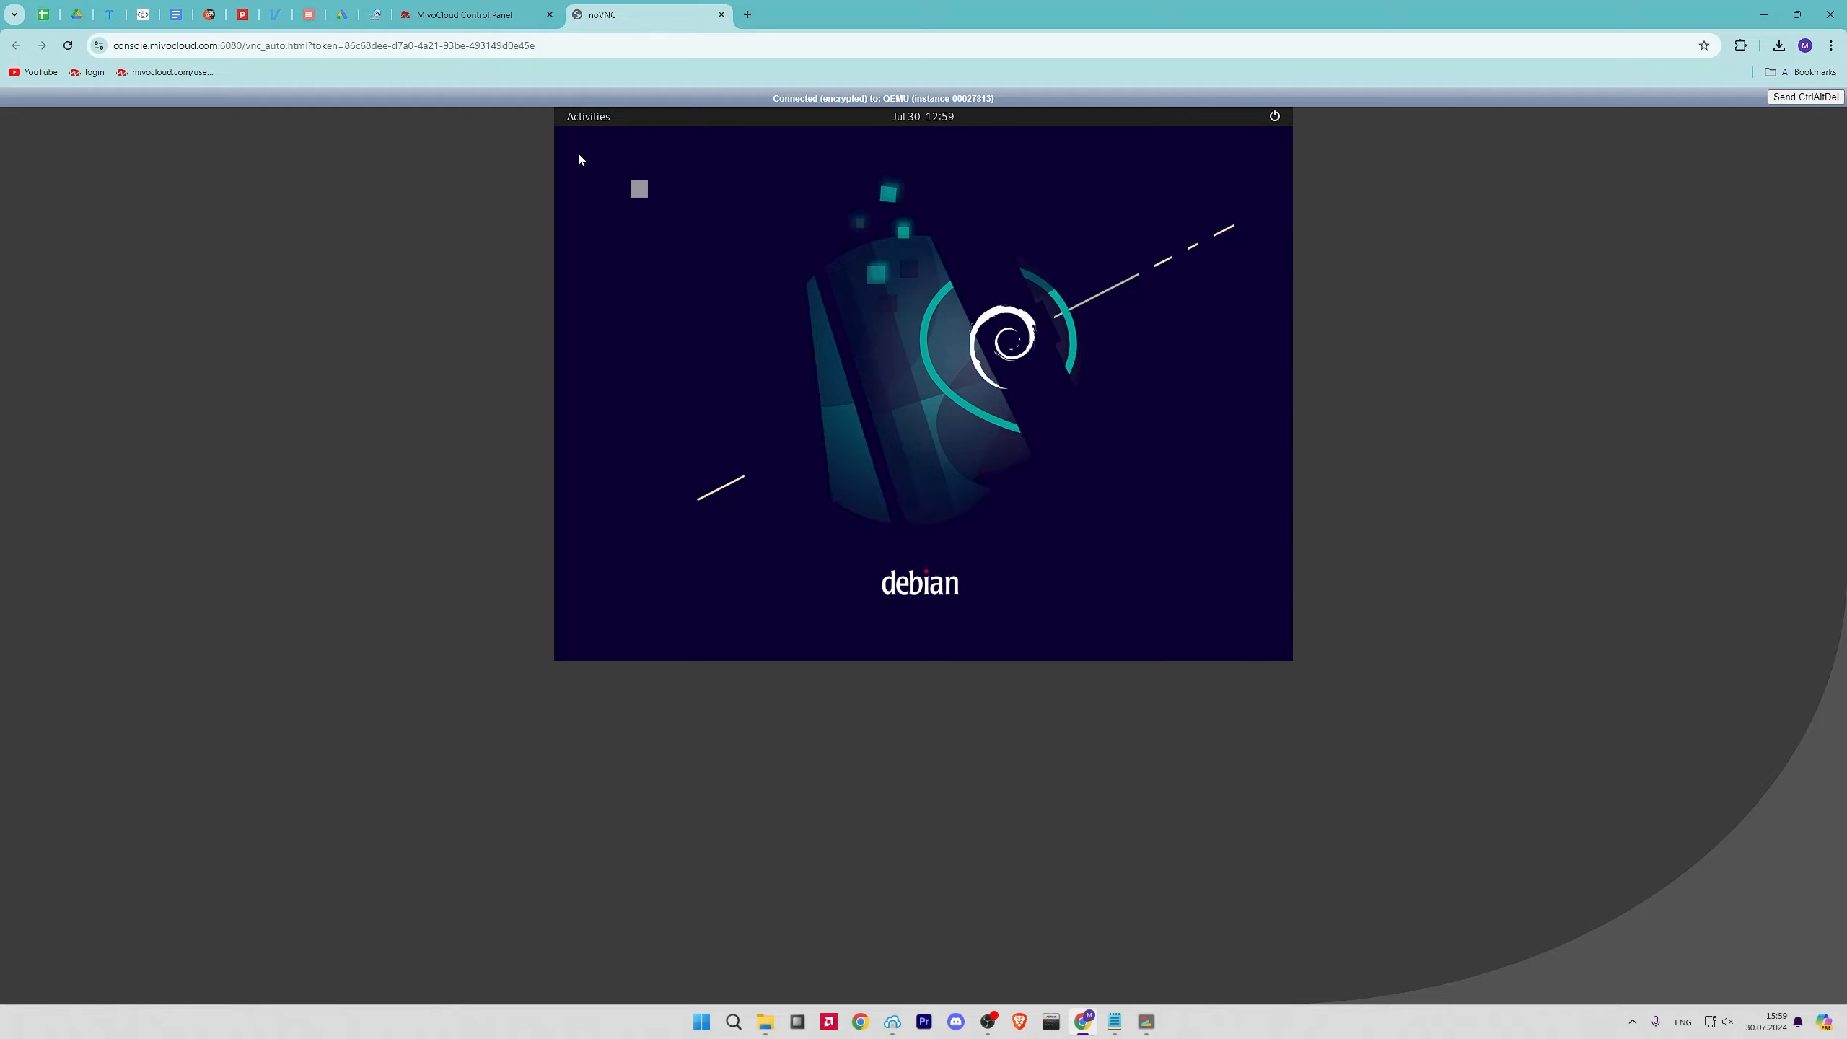
- Launch QOwnNotes from the Activities dock and dismiss the disk database error to reach the welcome wizard
left_click(588, 117)
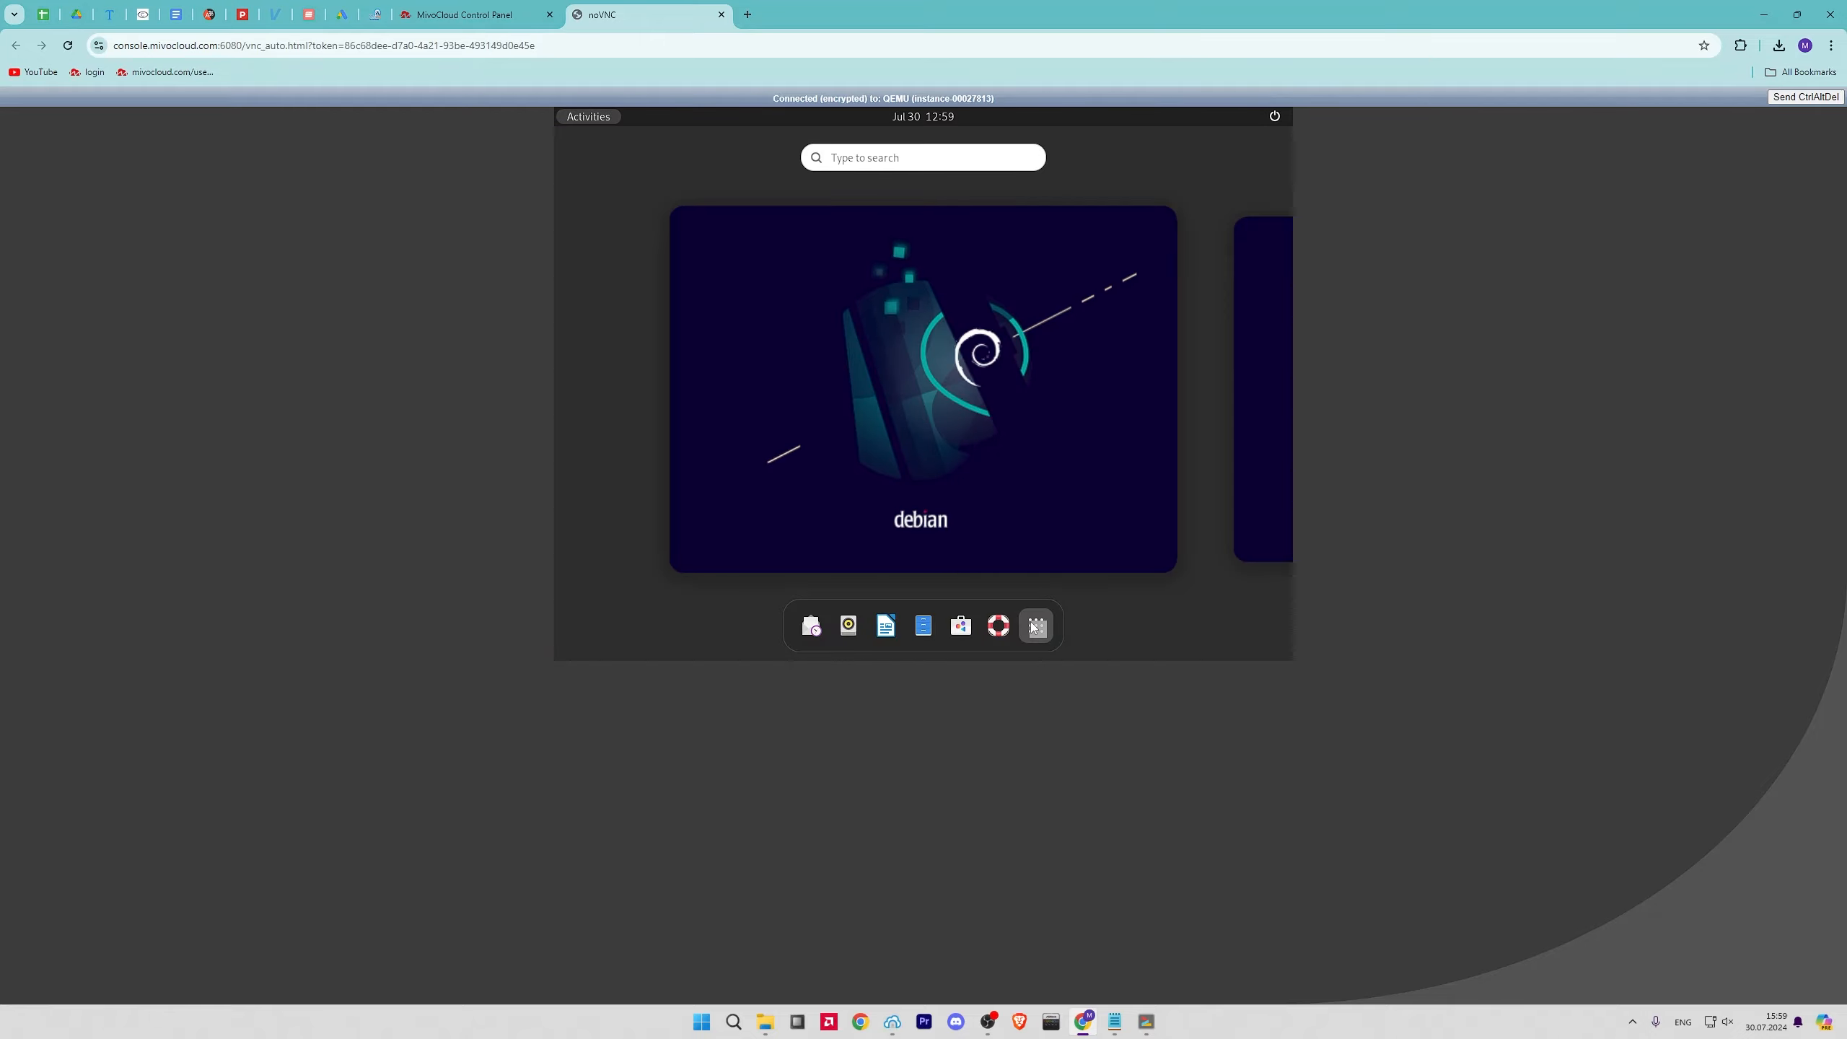
left_click(1035, 625)
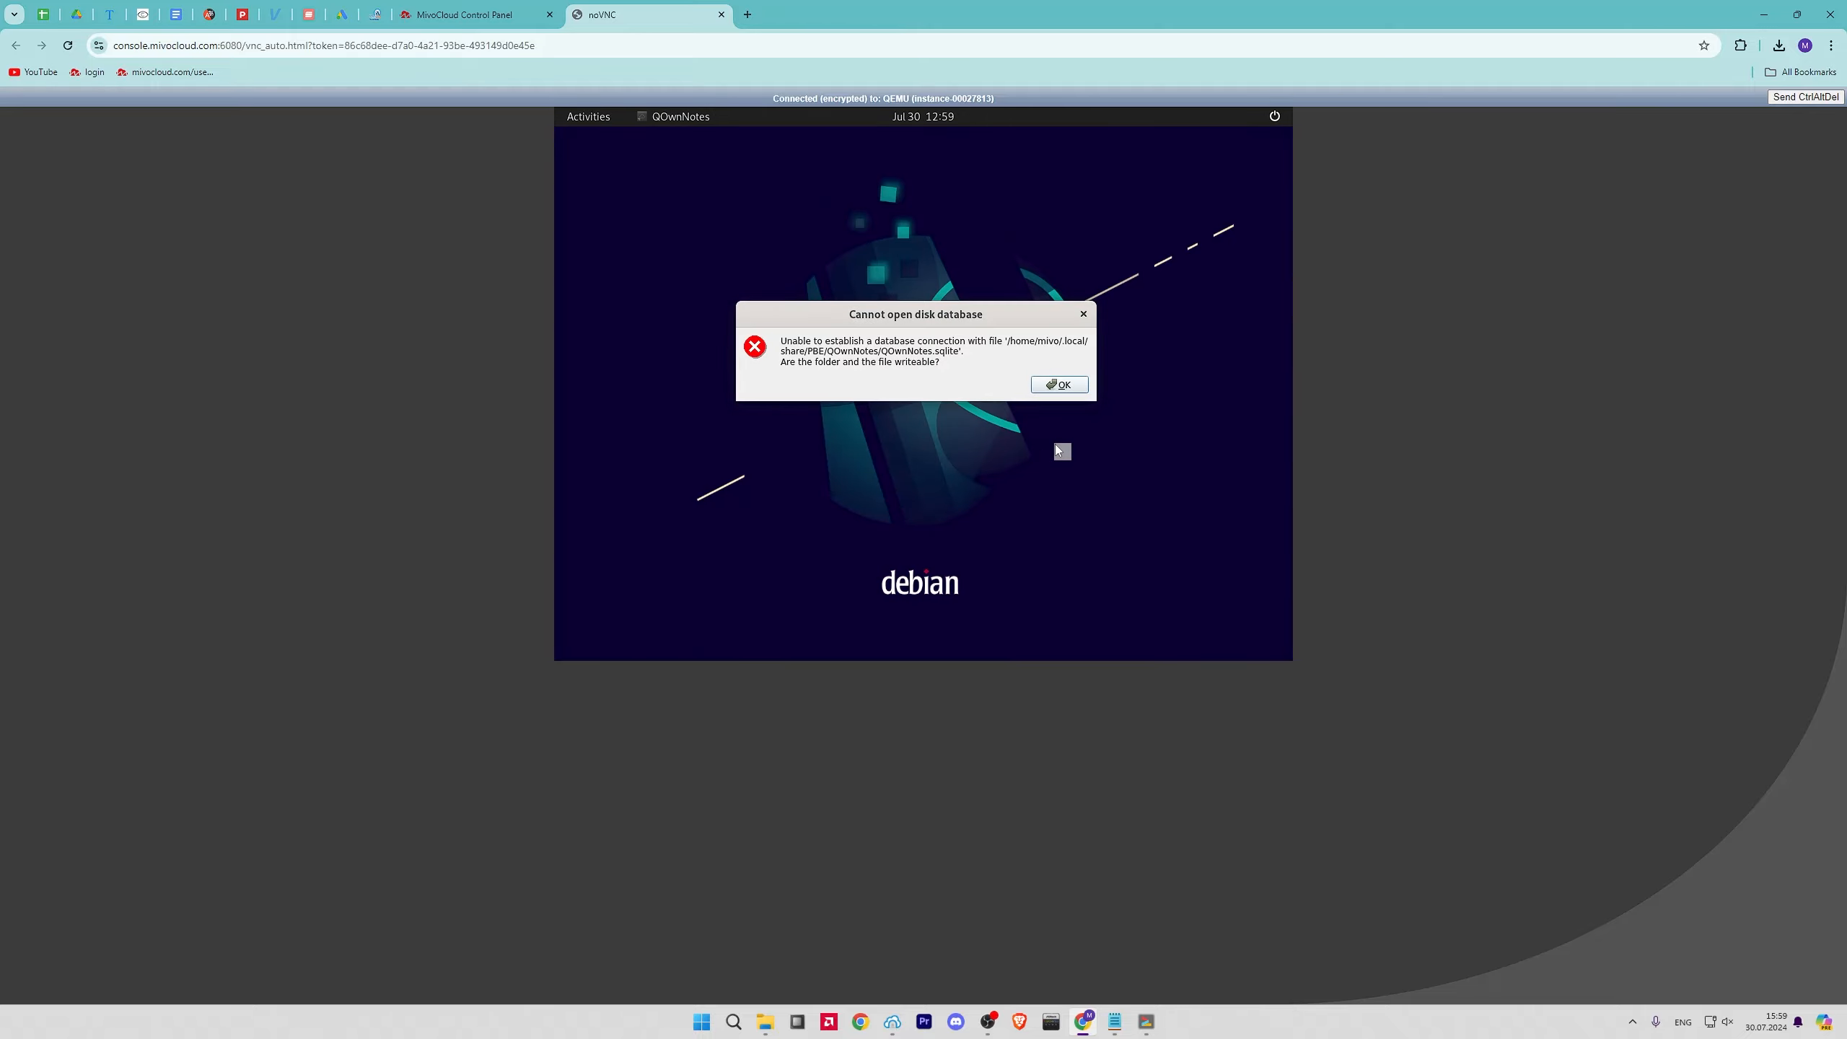
left_click(1056, 383)
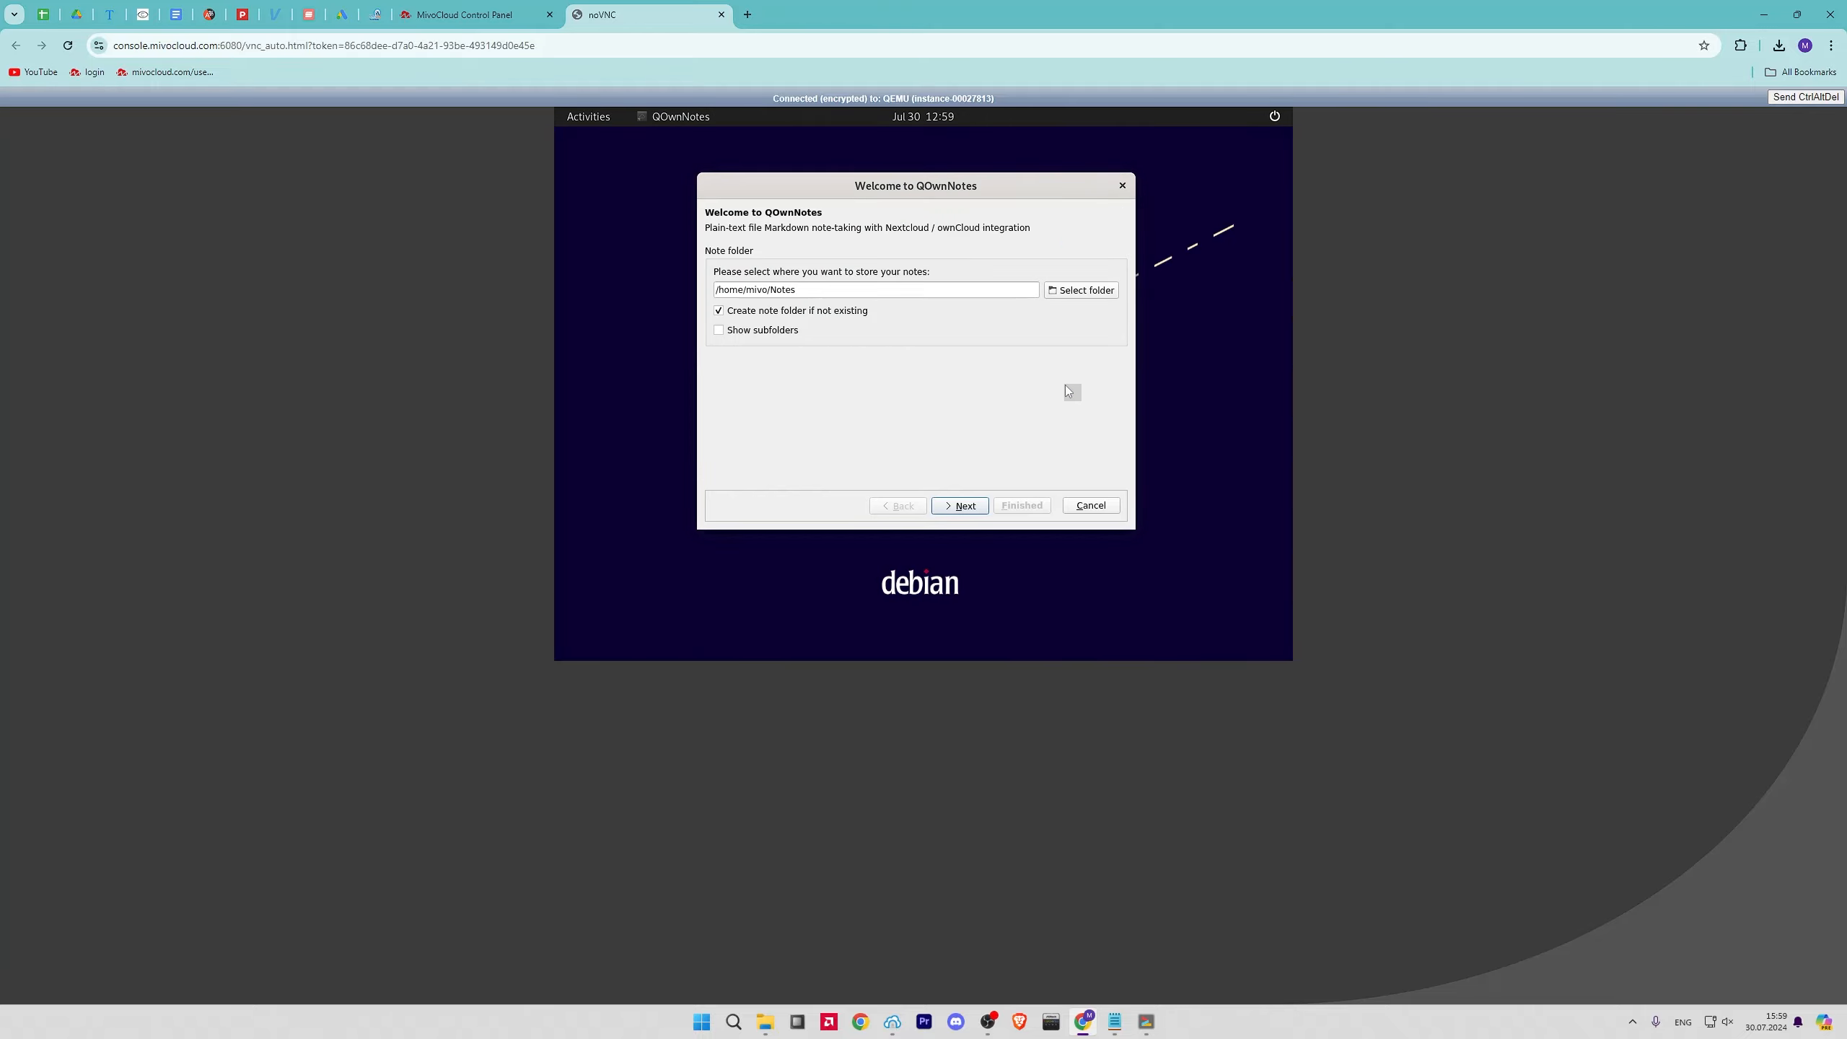
mouse_move(1059, 391)
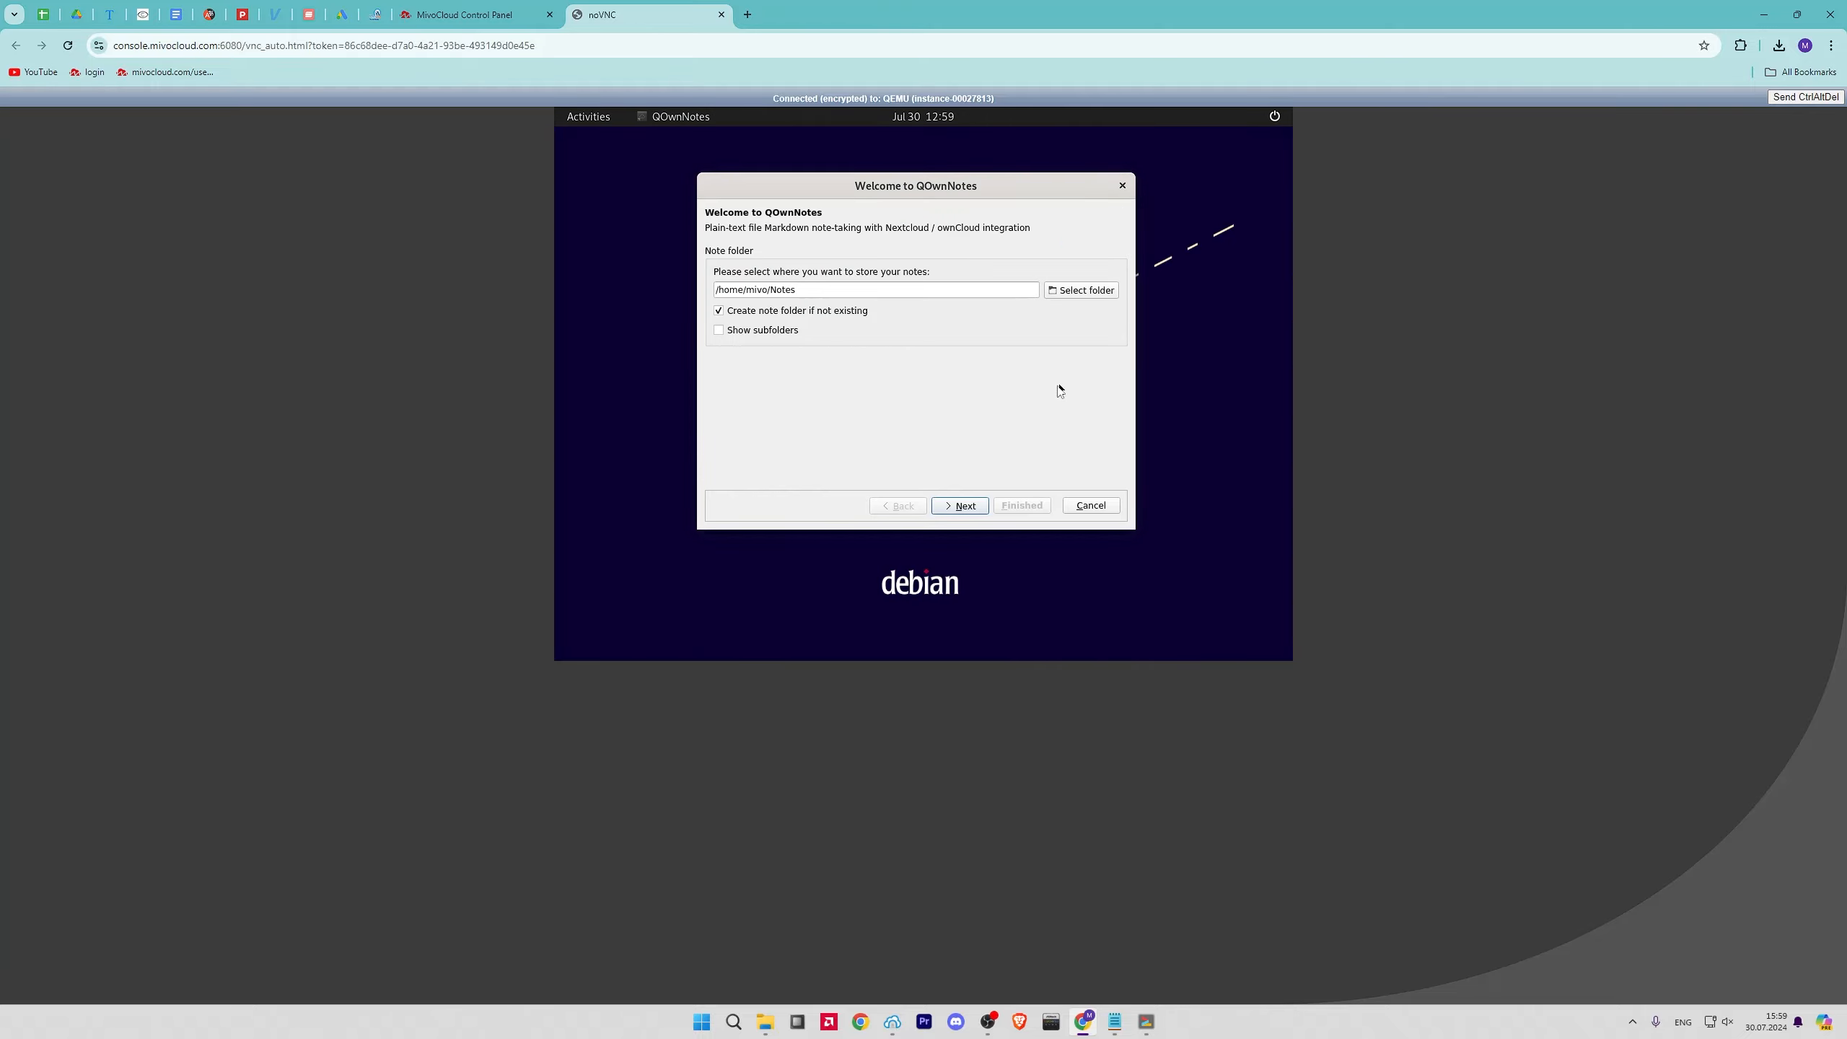